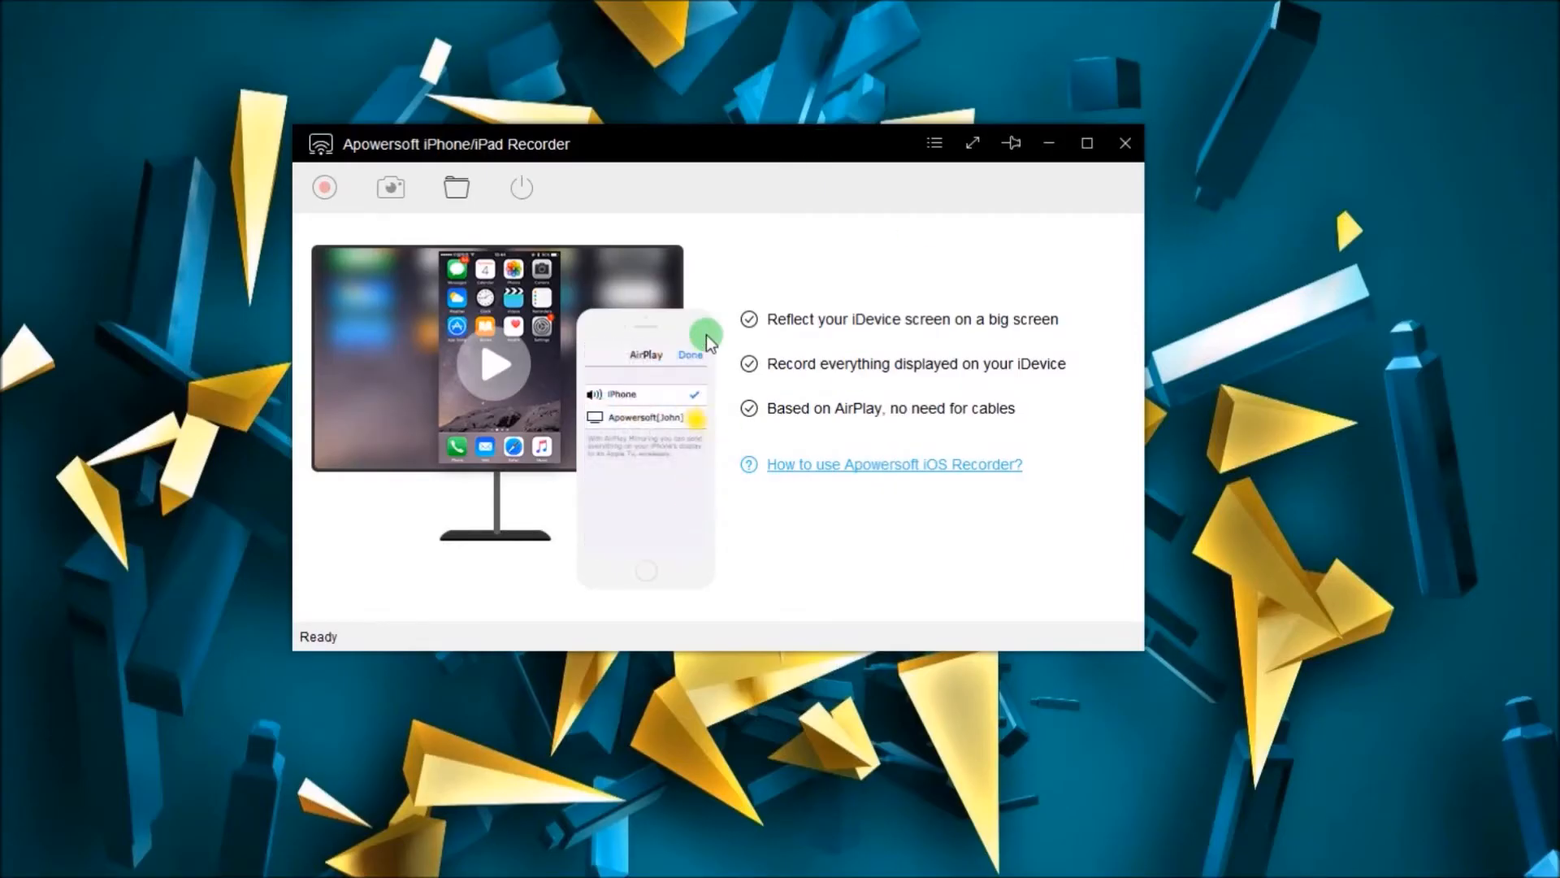
# - Expand the recorder's main menu showing Register, Options and Tutorial entries
pyautogui.click(935, 143)
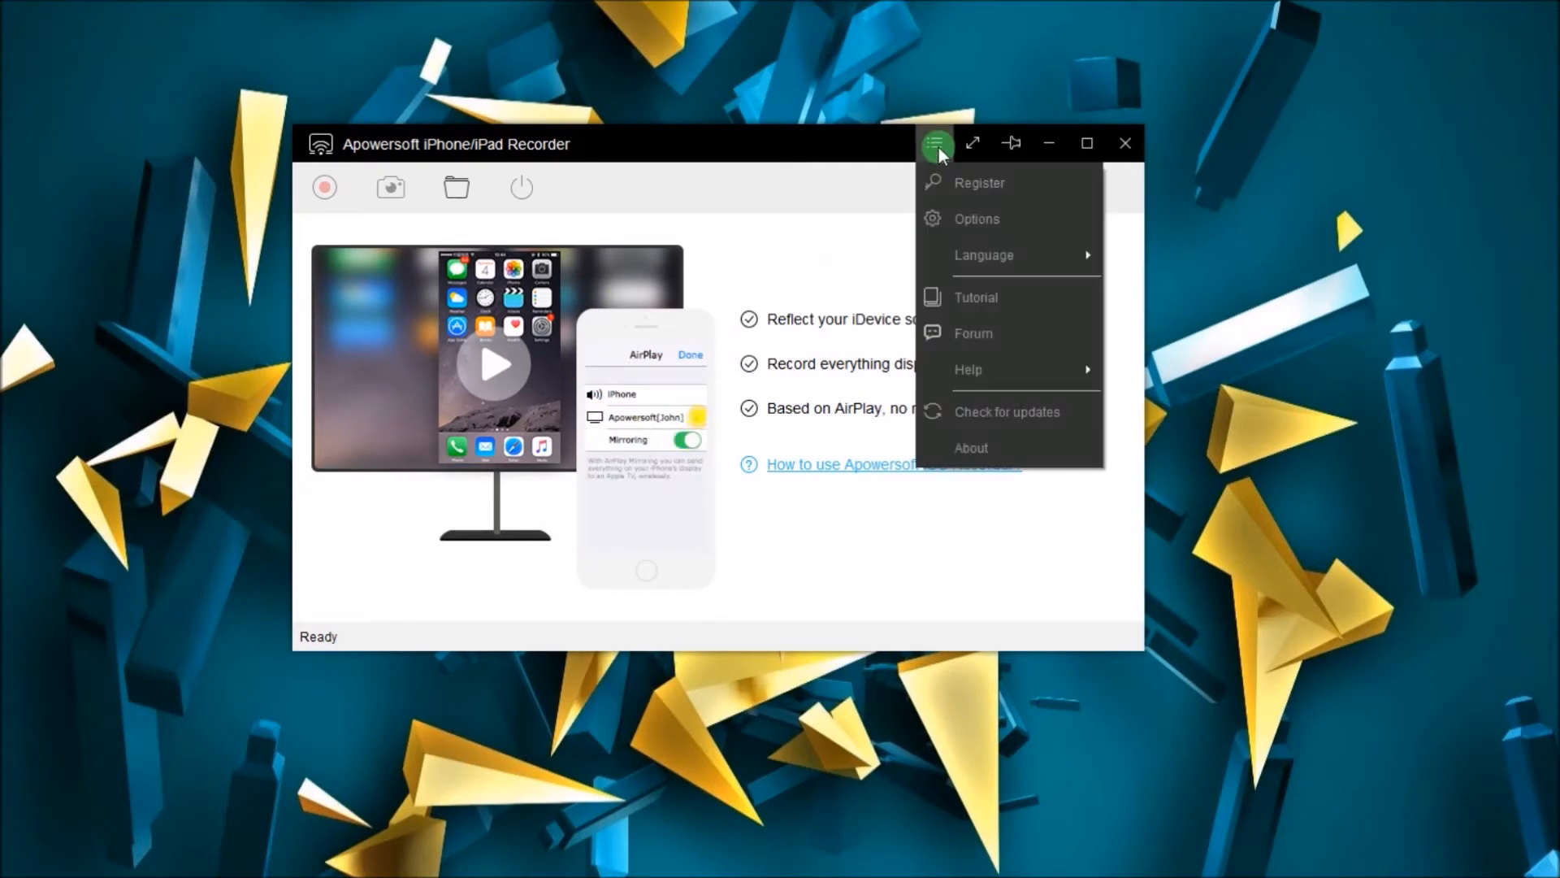
# - Review the Options settings, keeping Display Quality at 720p 1280*720
pyautogui.click(975, 218)
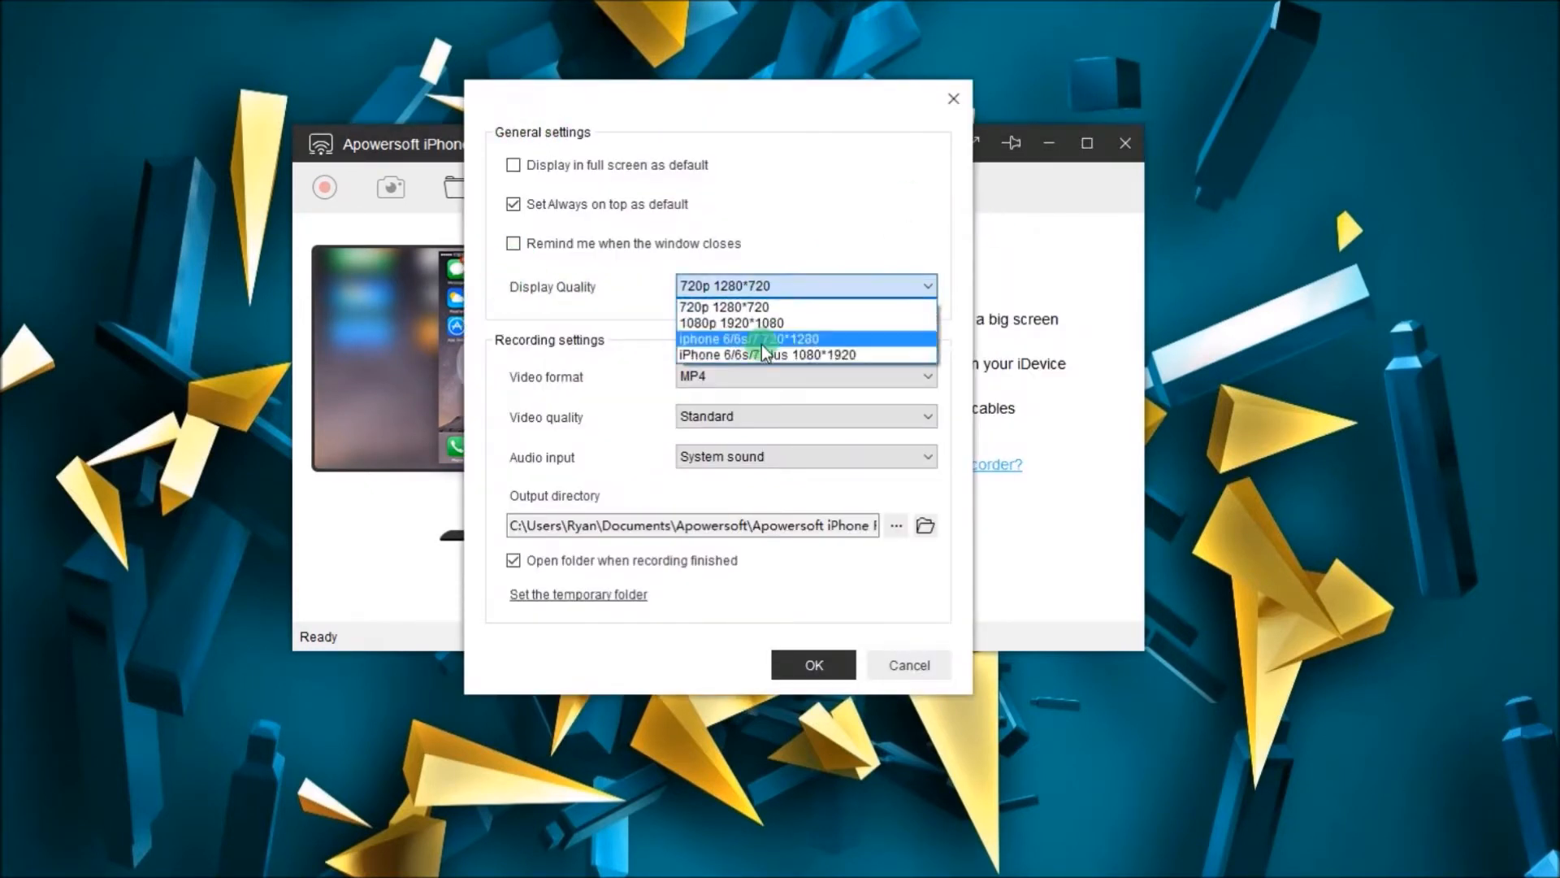
pyautogui.click(806, 377)
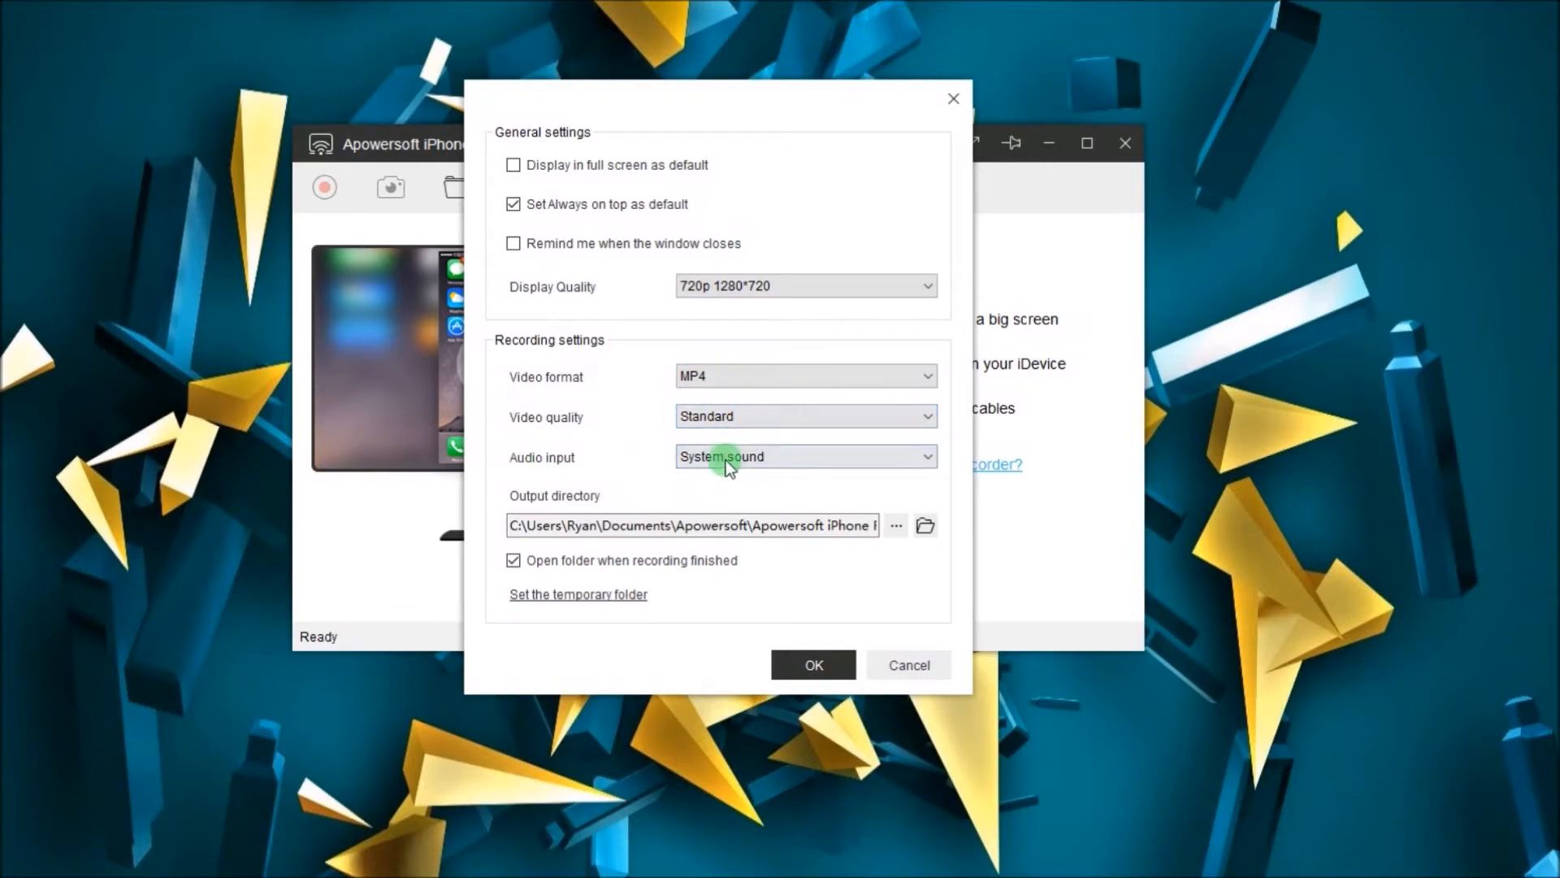
pyautogui.moveTo(632, 544)
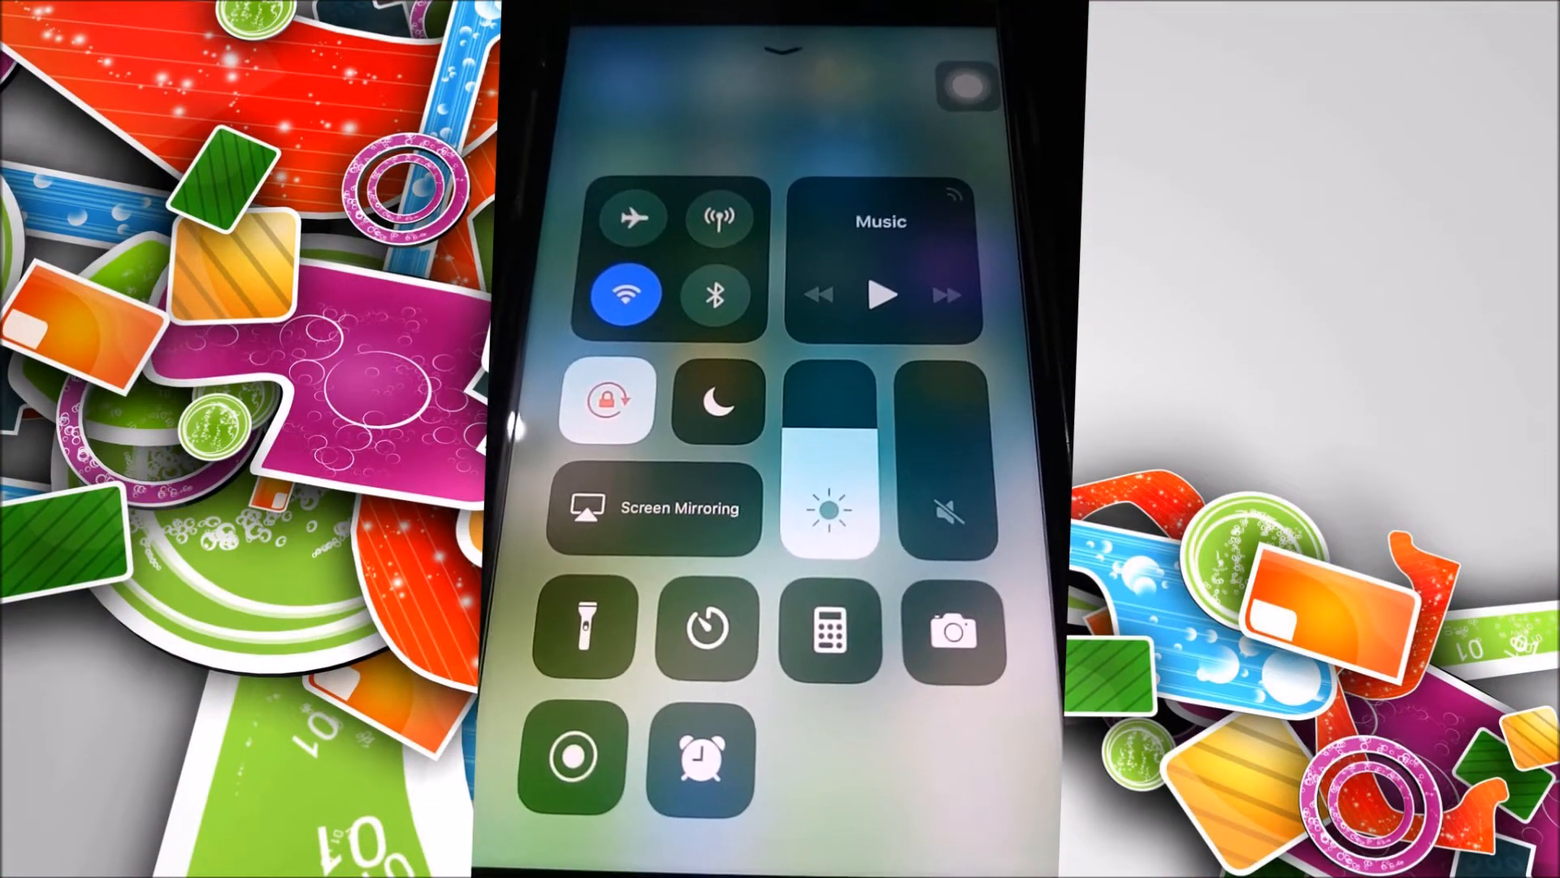
# - Mirror the iPhone to the Apowersoft computer via Control Center Screen Mirroring
pyautogui.click(653, 509)
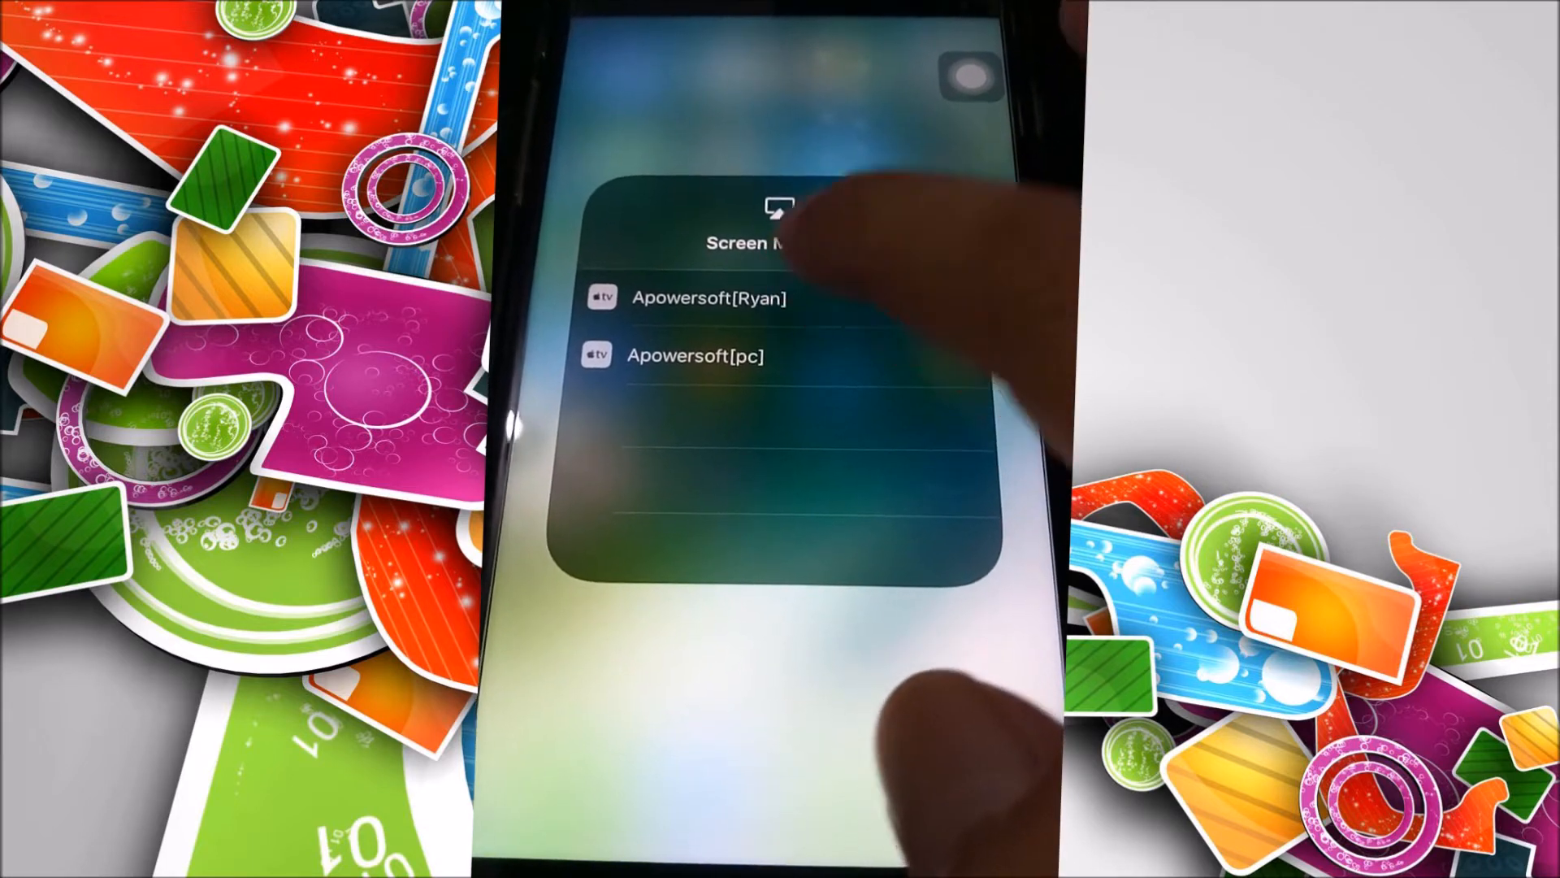
pyautogui.click(702, 297)
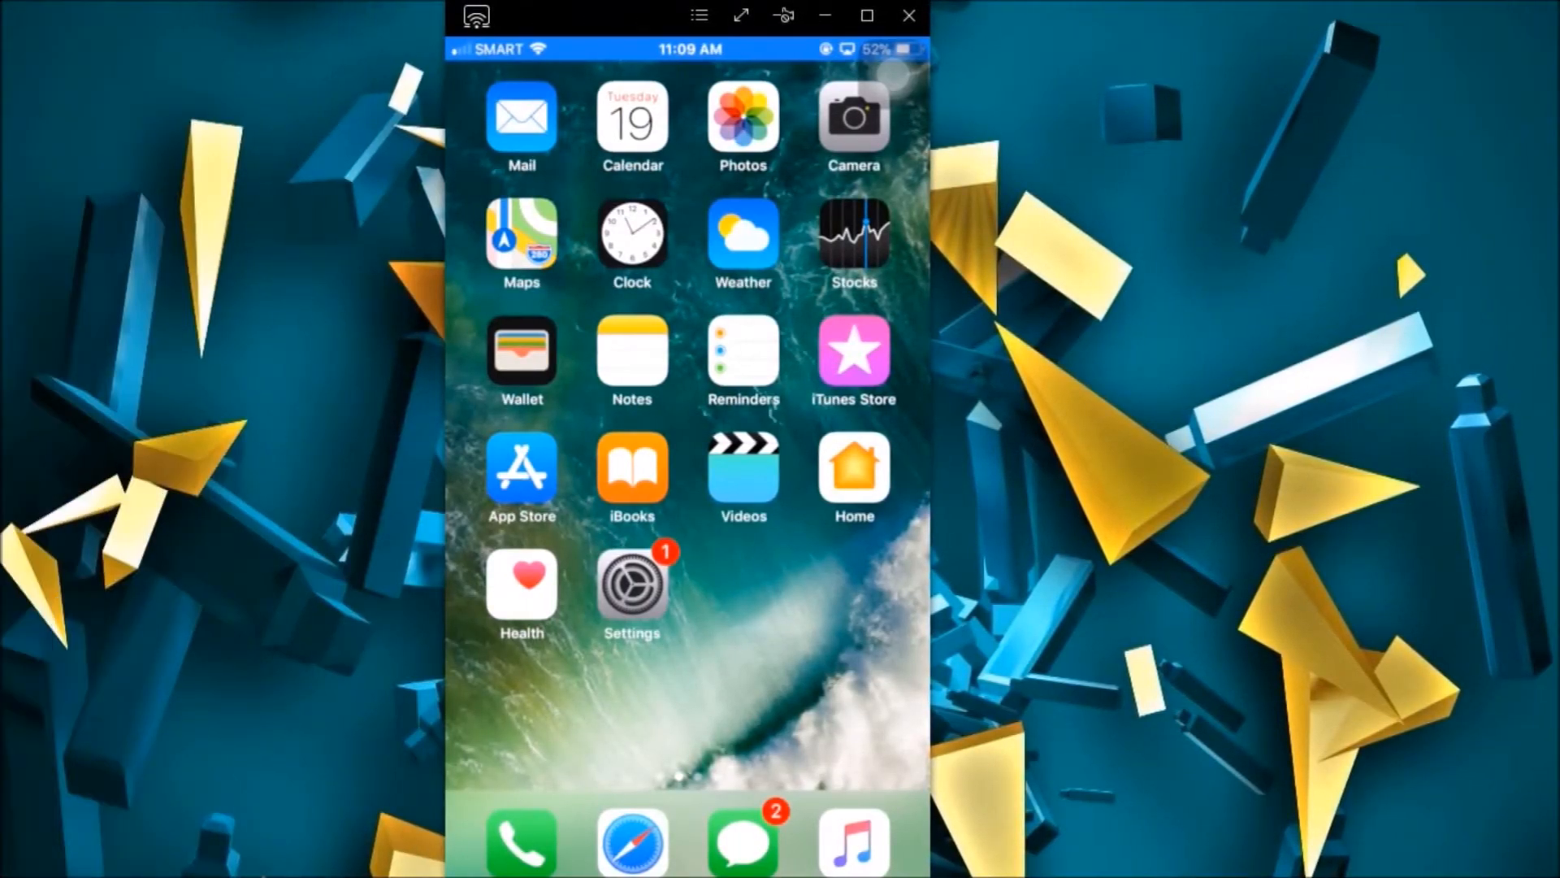
# - Swipe across the mirrored home screen pages back to the one with MARIO RUN
pyautogui.hscroll(-3)
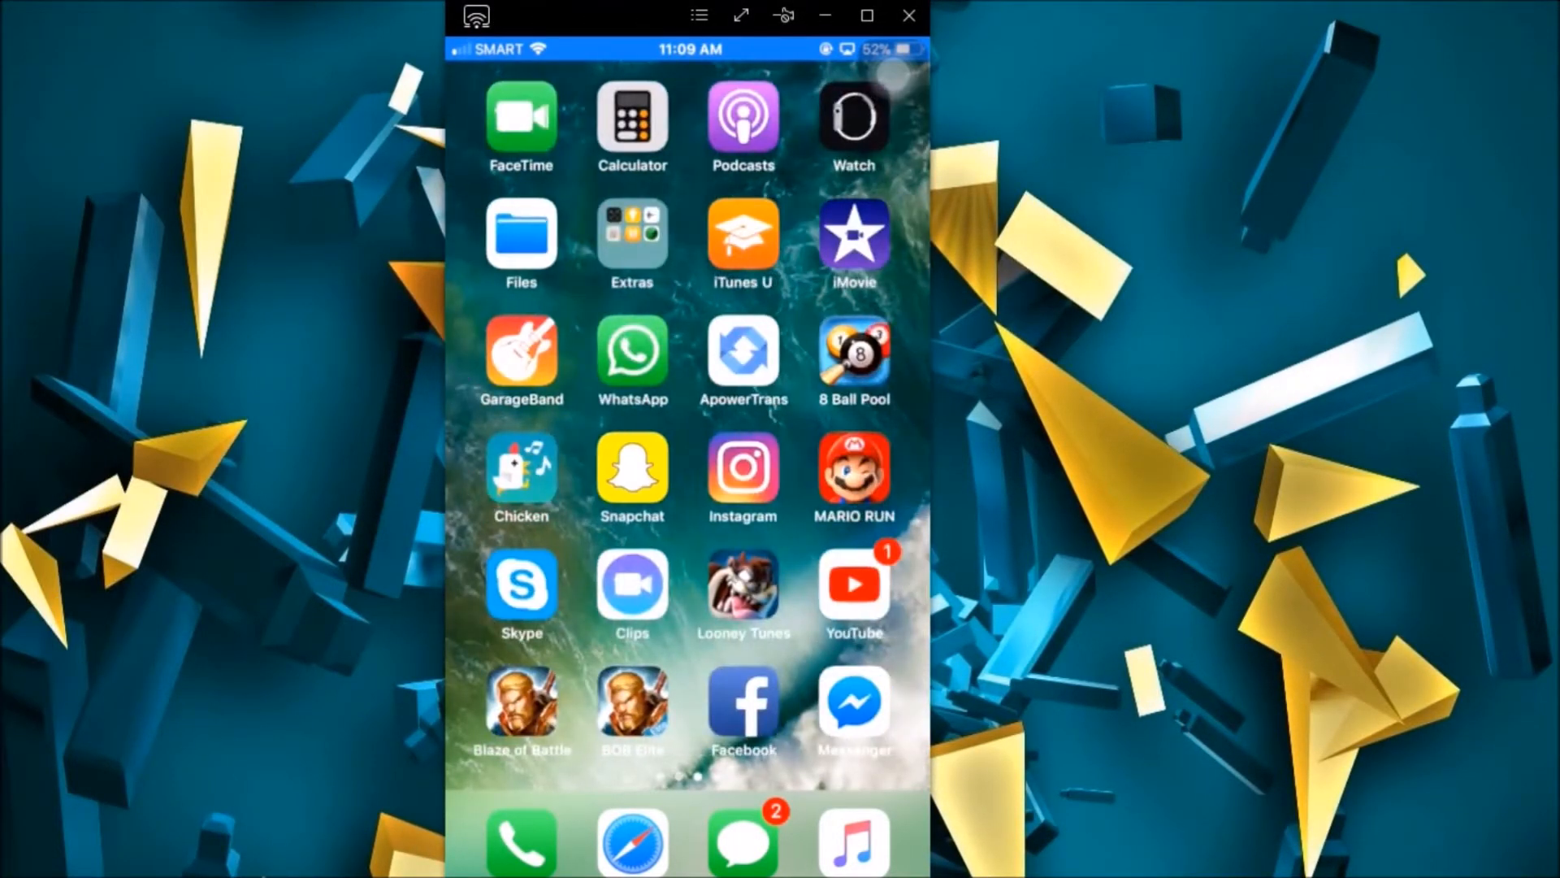
pyautogui.hscroll(-3)
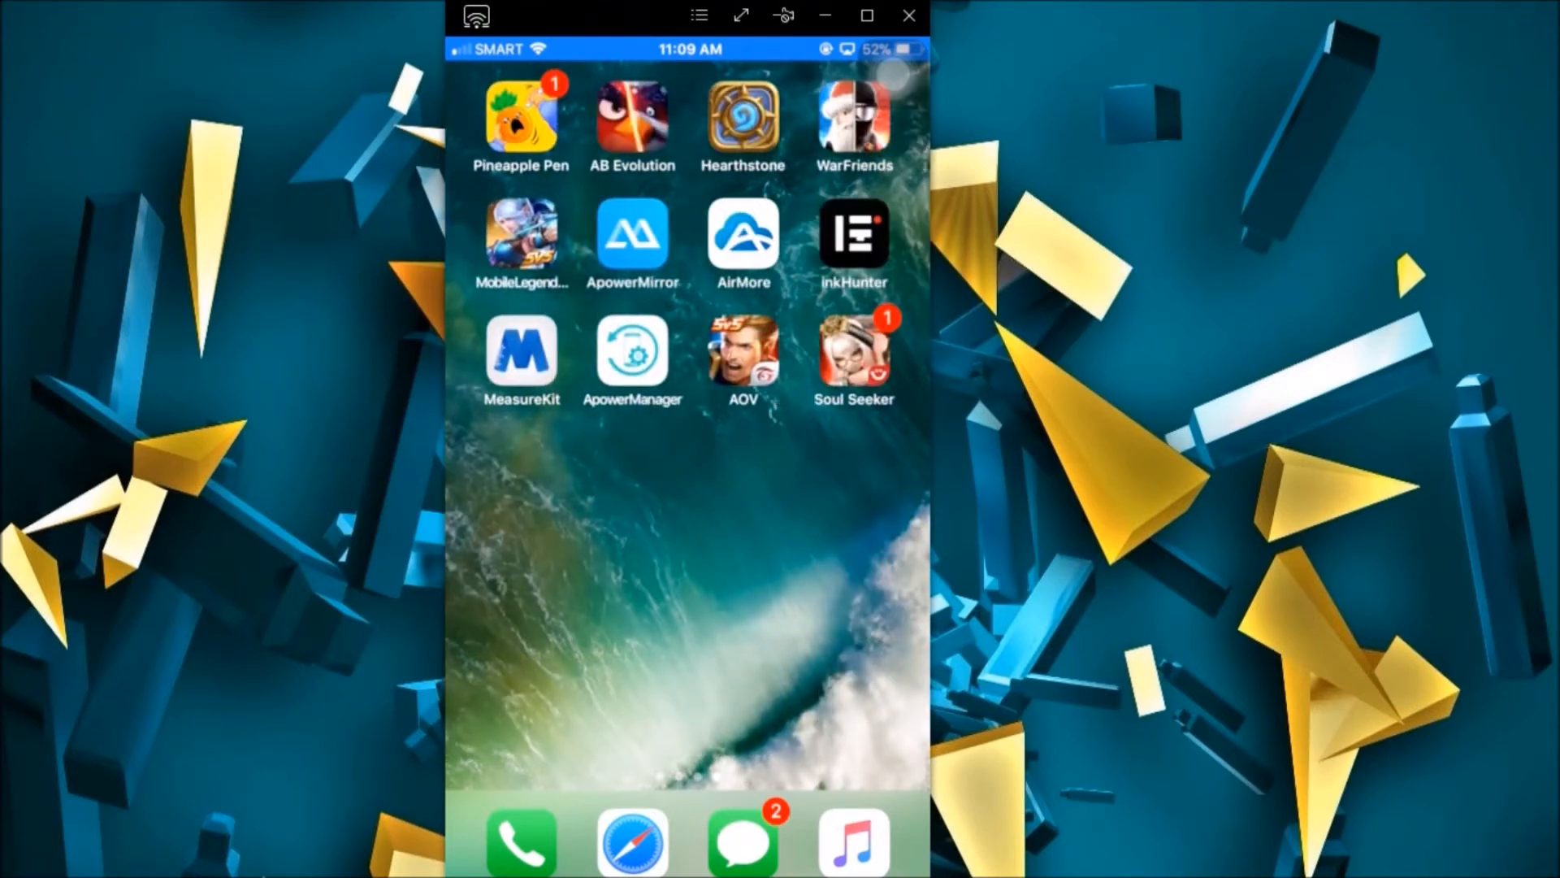
pyautogui.hscroll(-3)
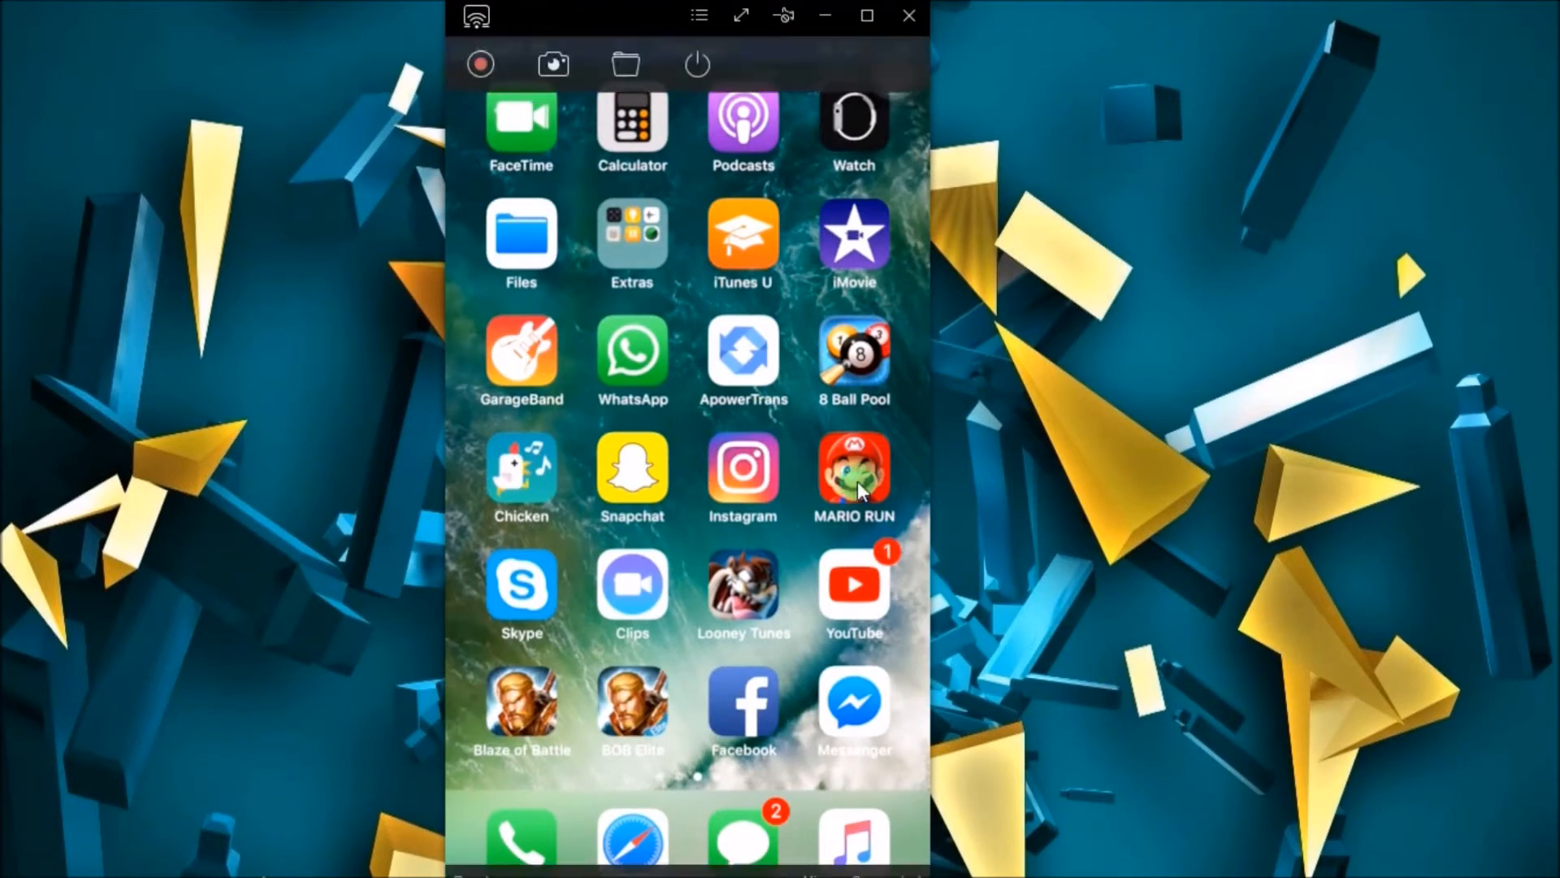
# - Launch Super Mario Run and start a Remix 10 course without using a Rally Ticket
pyautogui.click(853, 468)
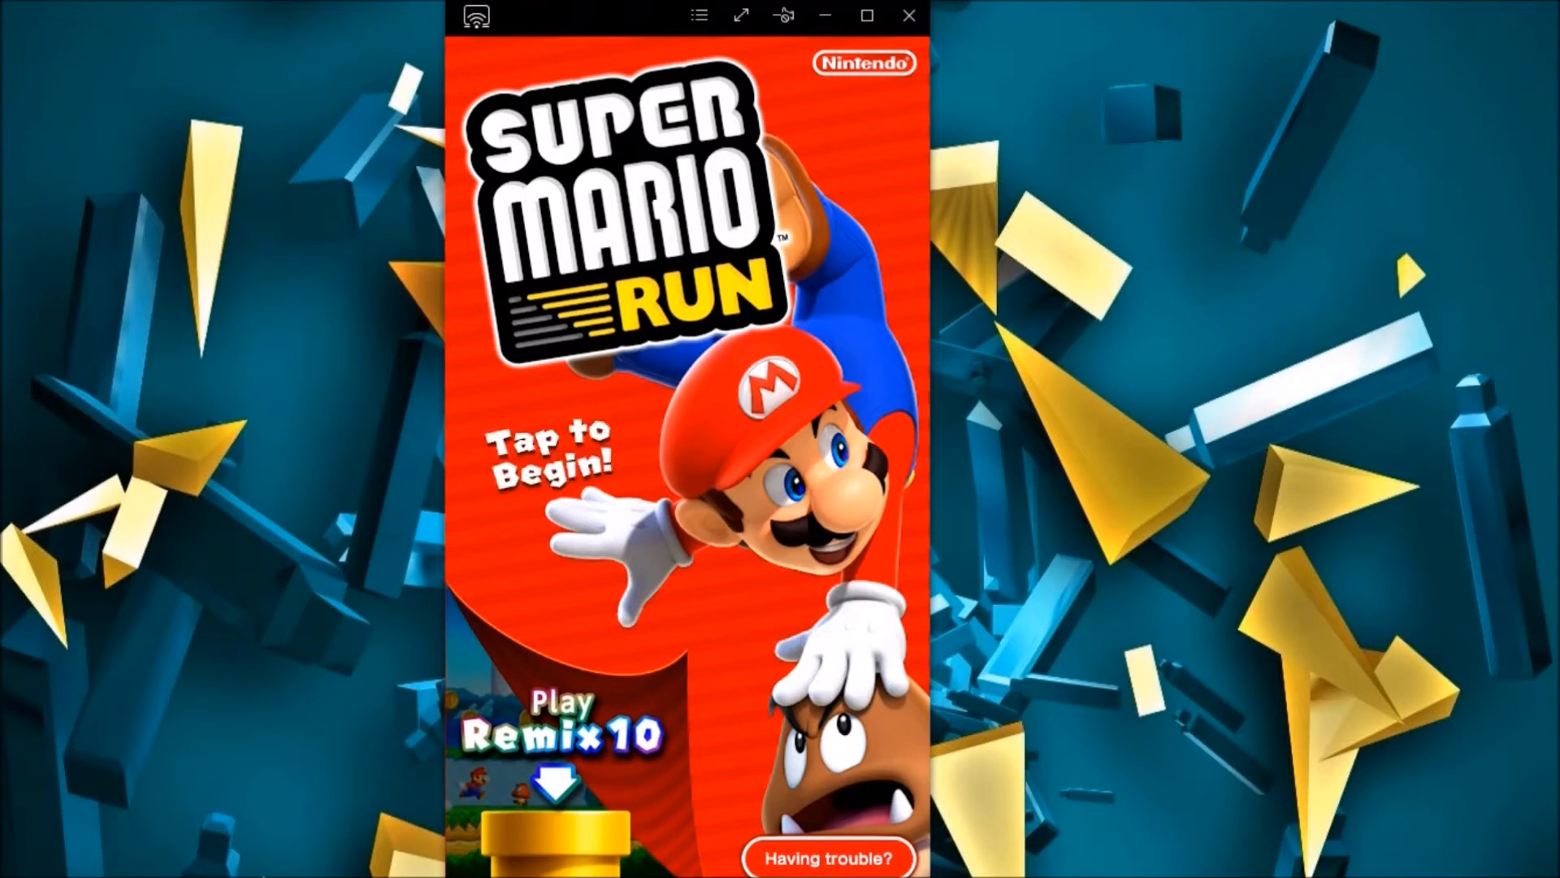
pyautogui.click(689, 449)
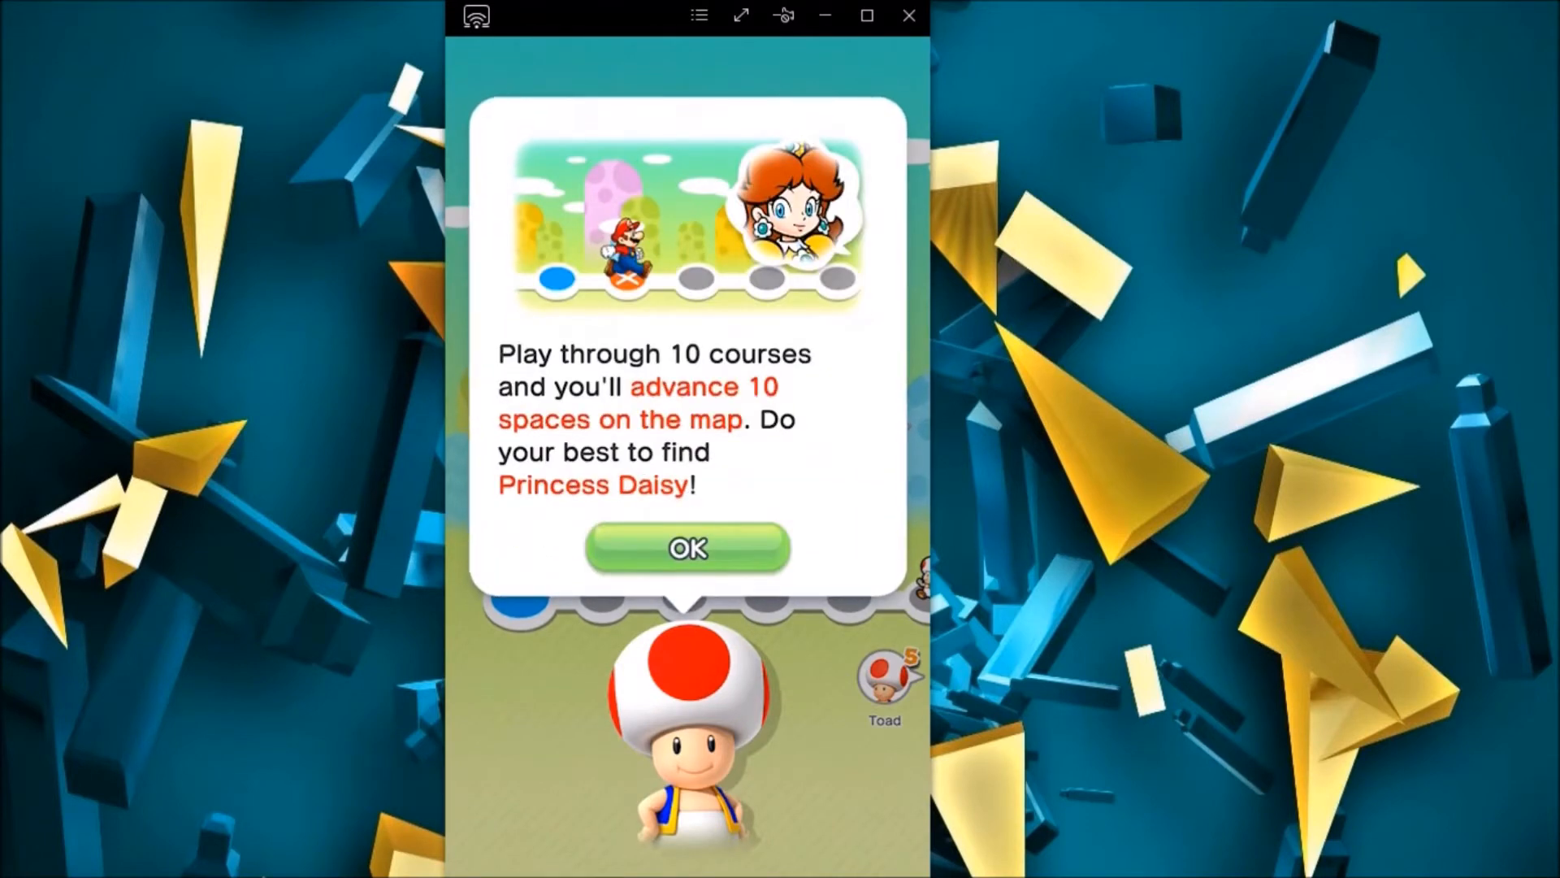
pyautogui.click(689, 549)
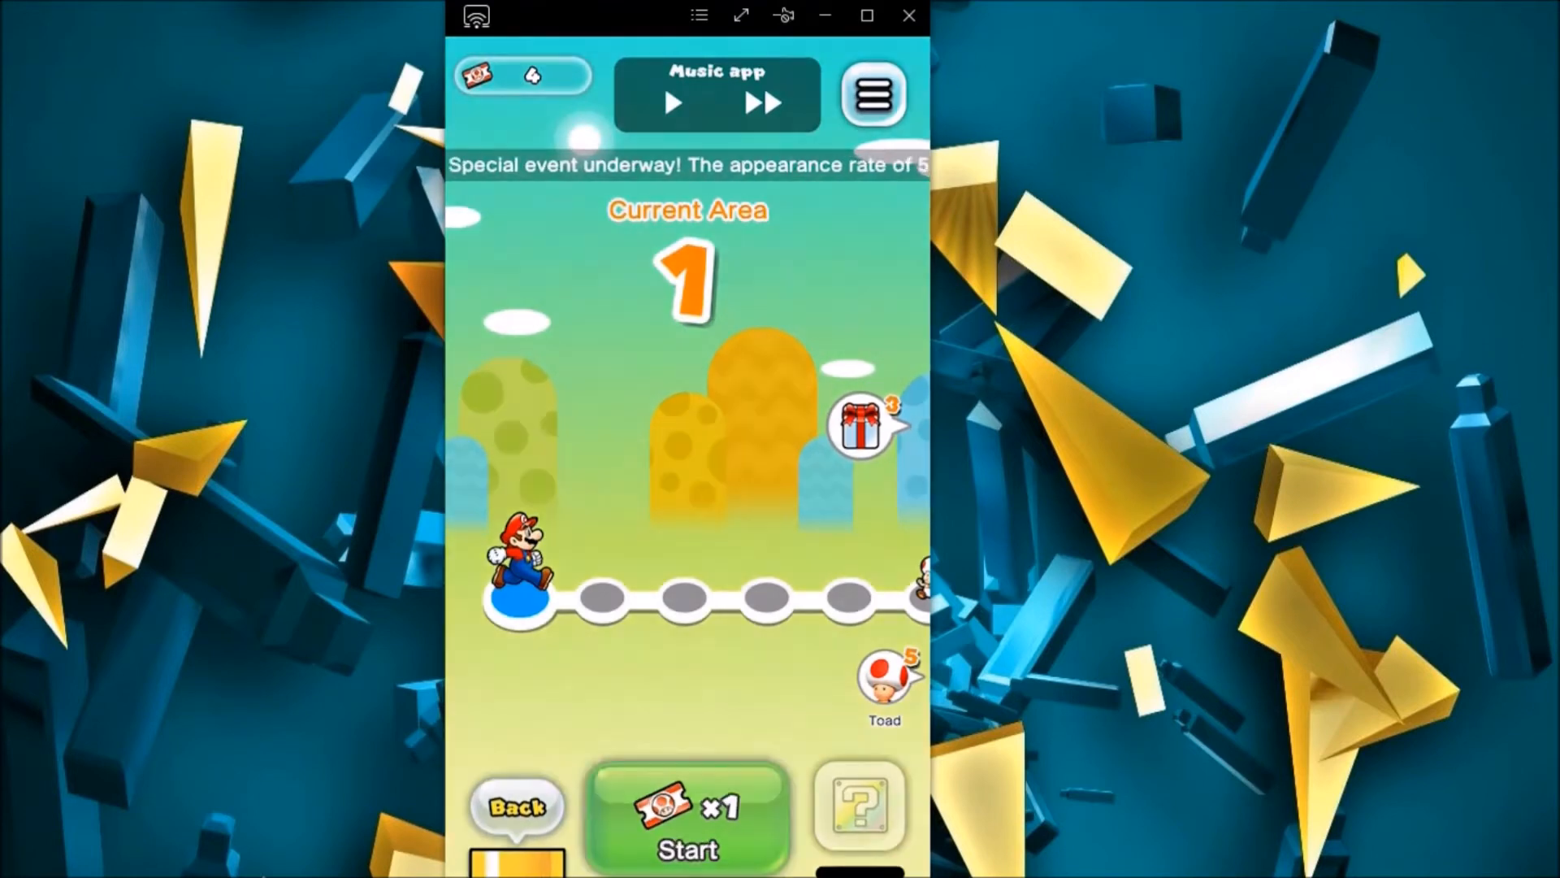
pyautogui.click(683, 819)
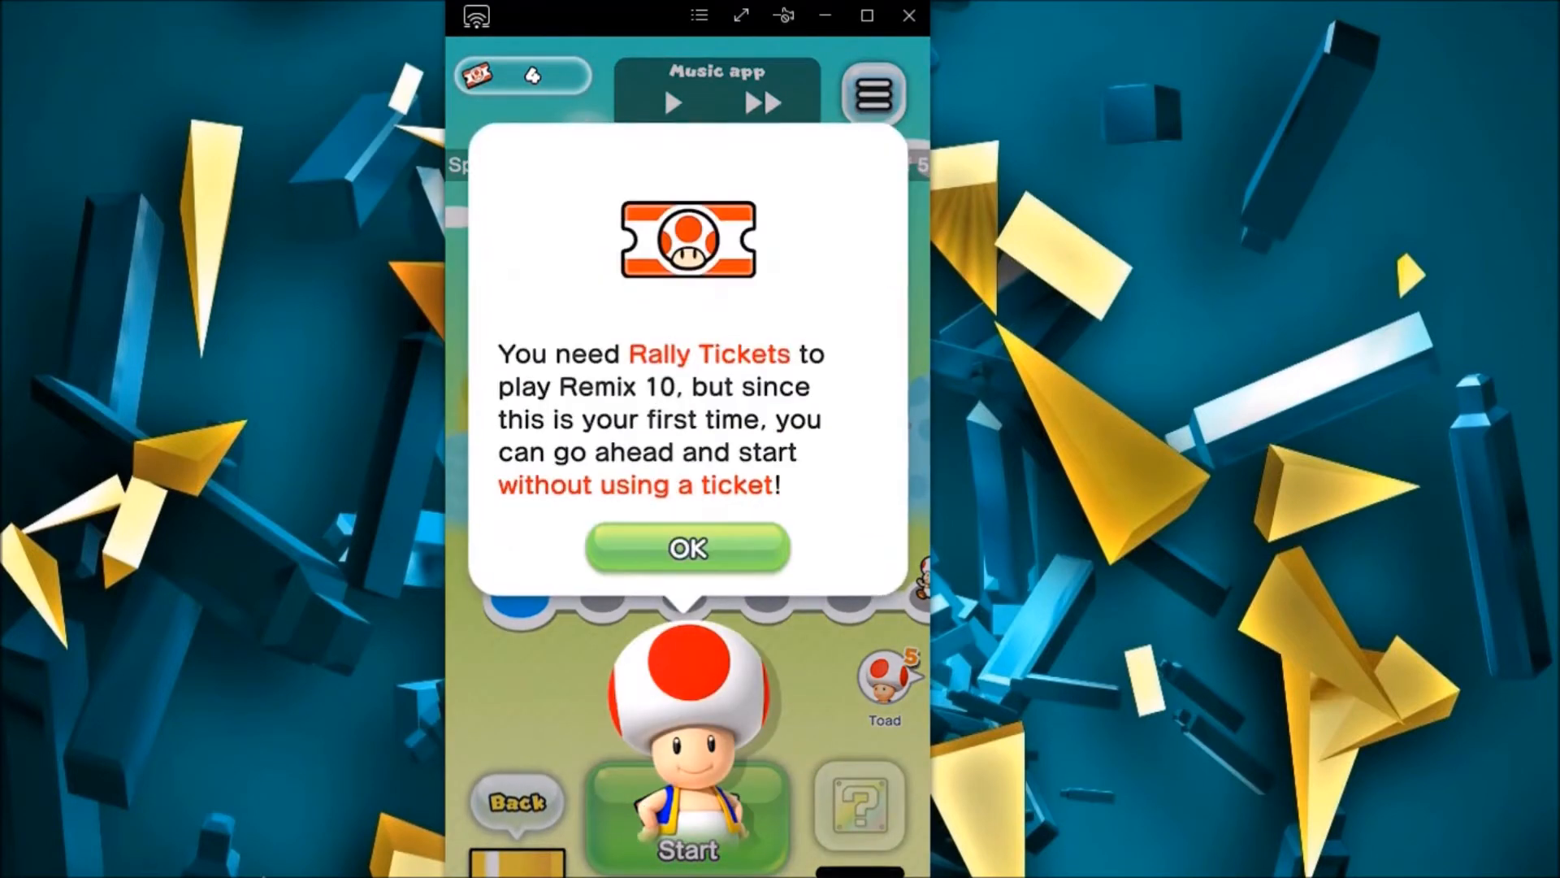
pyautogui.click(689, 549)
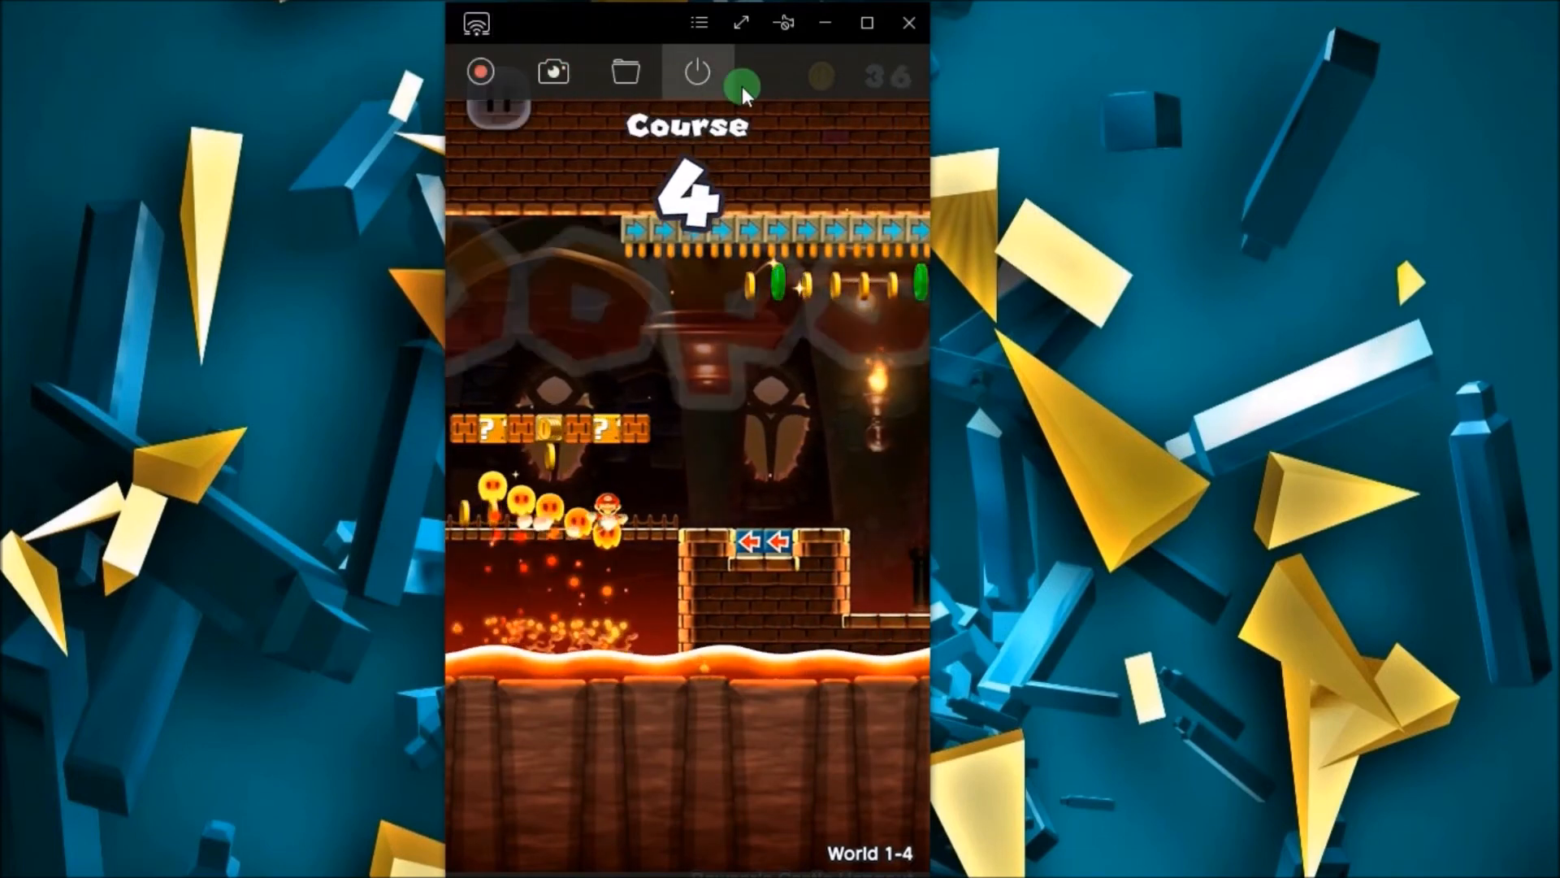
# - End the mirroring connection with the iPhone from the recorder toolbar
pyautogui.click(696, 74)
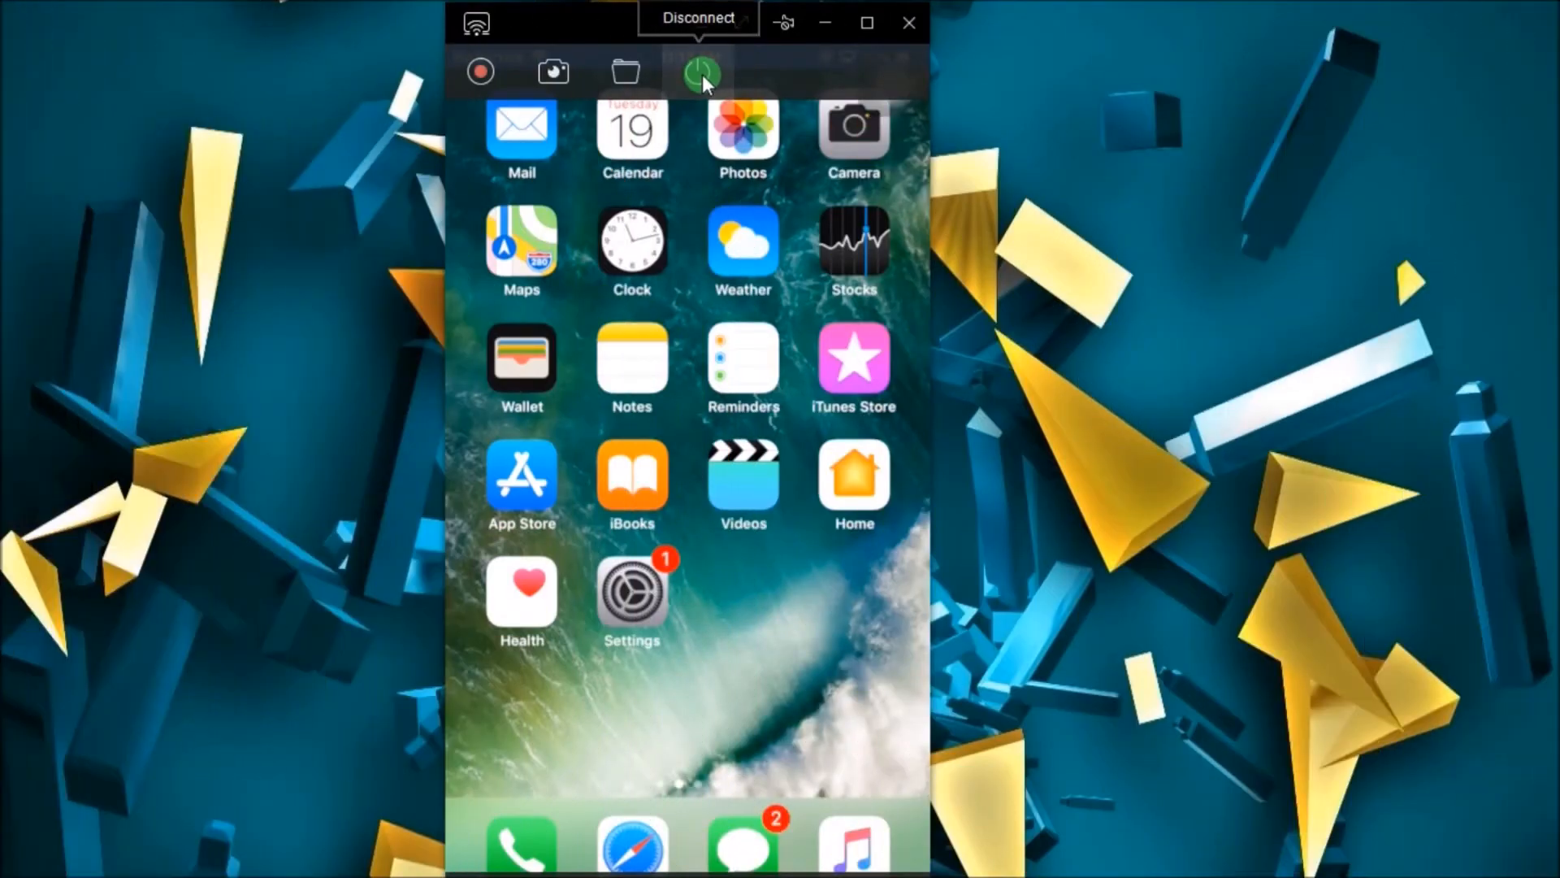